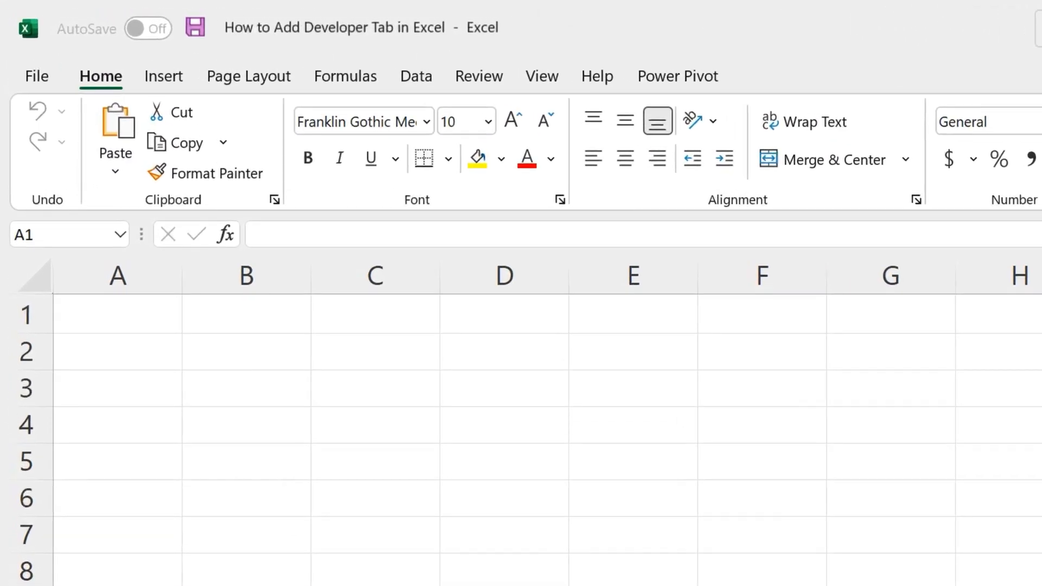
- Open Excel Options on the Customize the Ribbon page from the ribbon's context menu
click(618, 76)
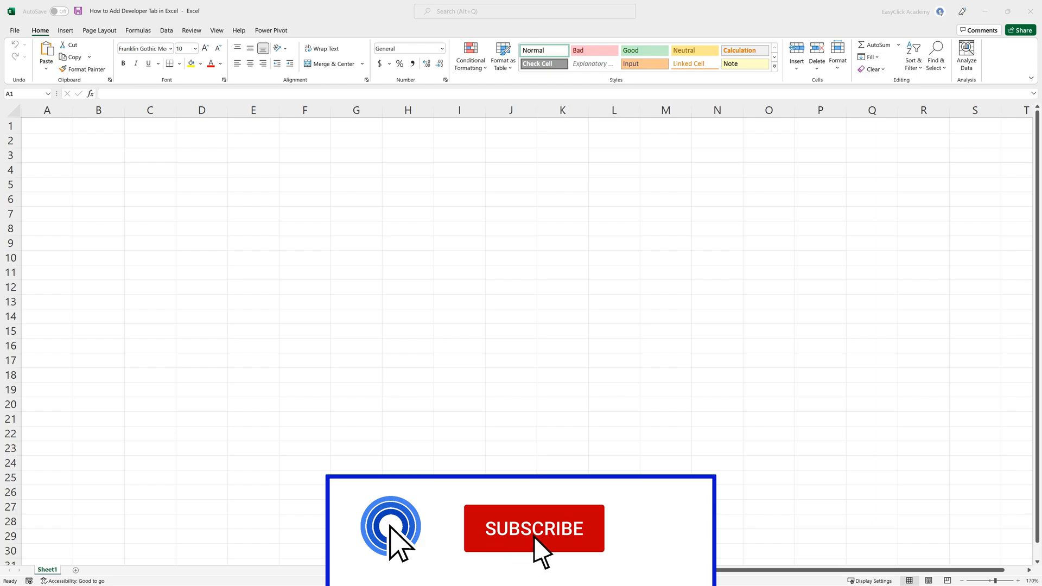
click(534, 528)
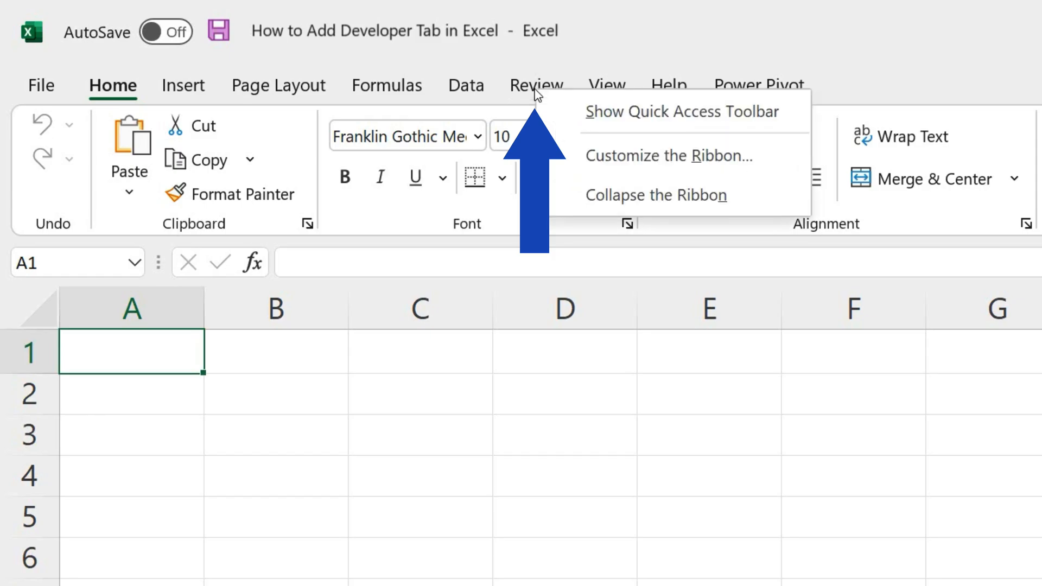
mouse_move(670, 156)
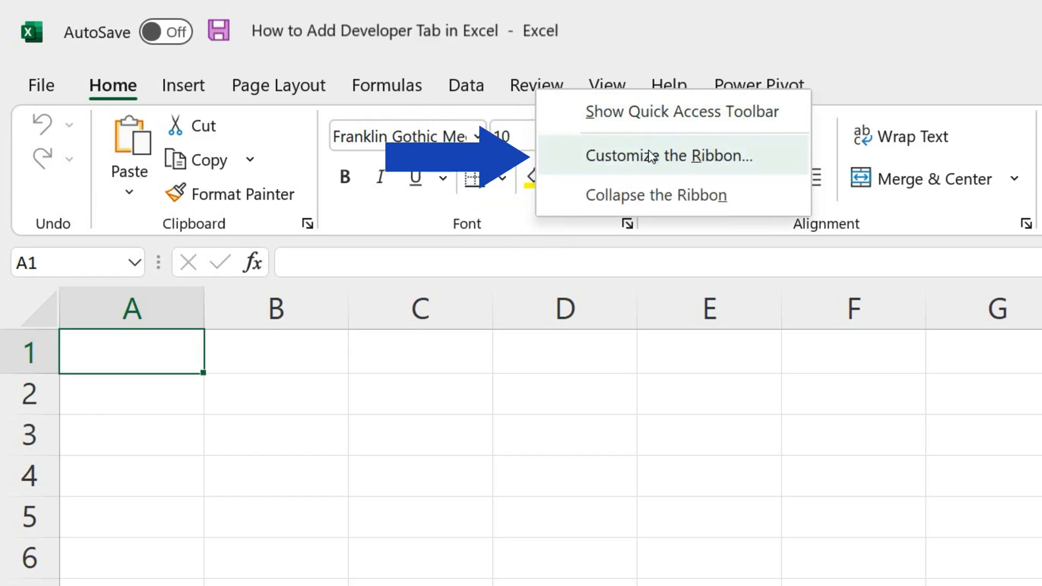
click(668, 156)
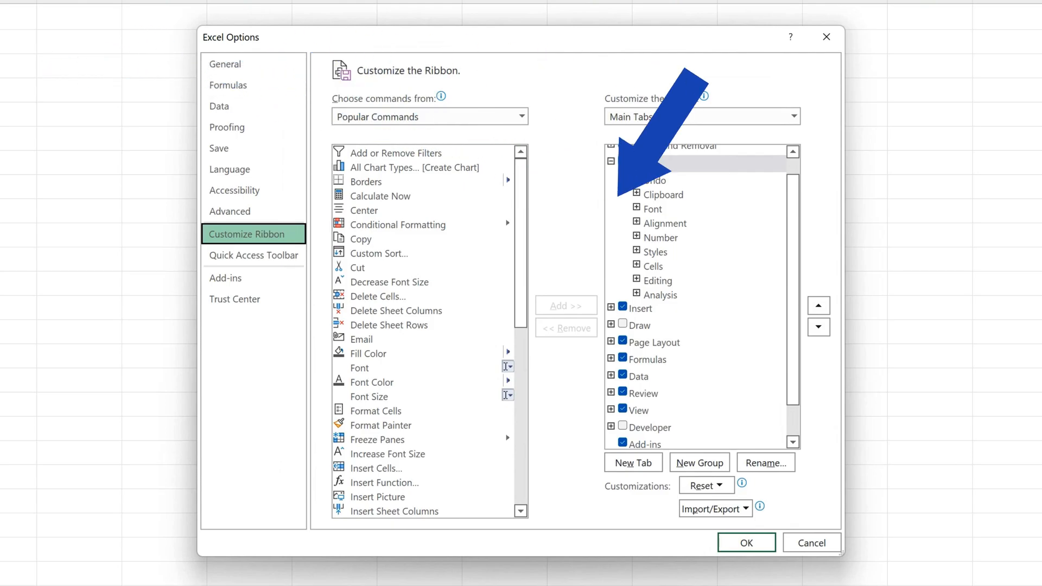
- Enable the Developer tab under Main Tabs and confirm with OK
click(641, 163)
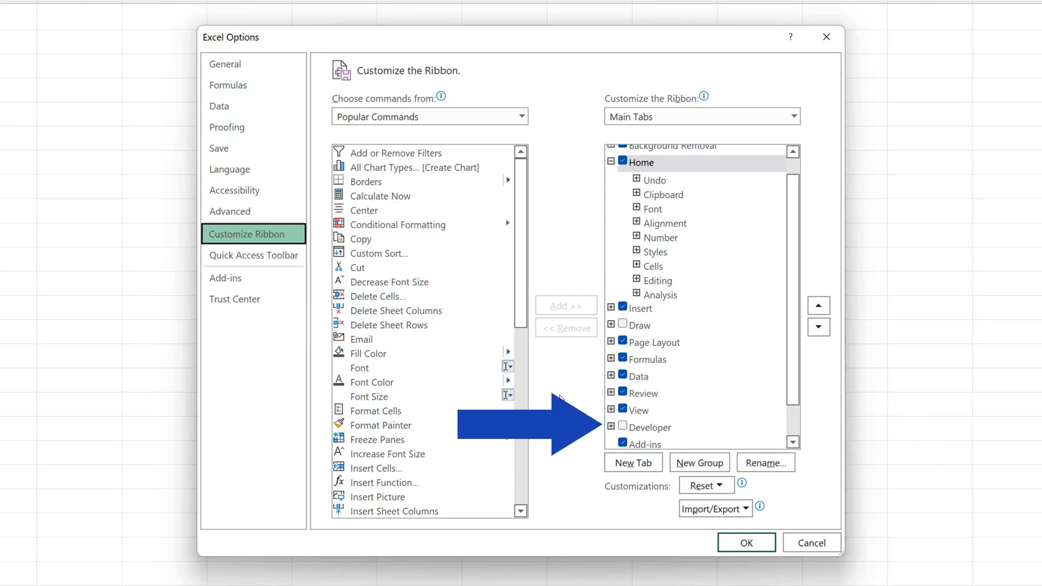
click(622, 427)
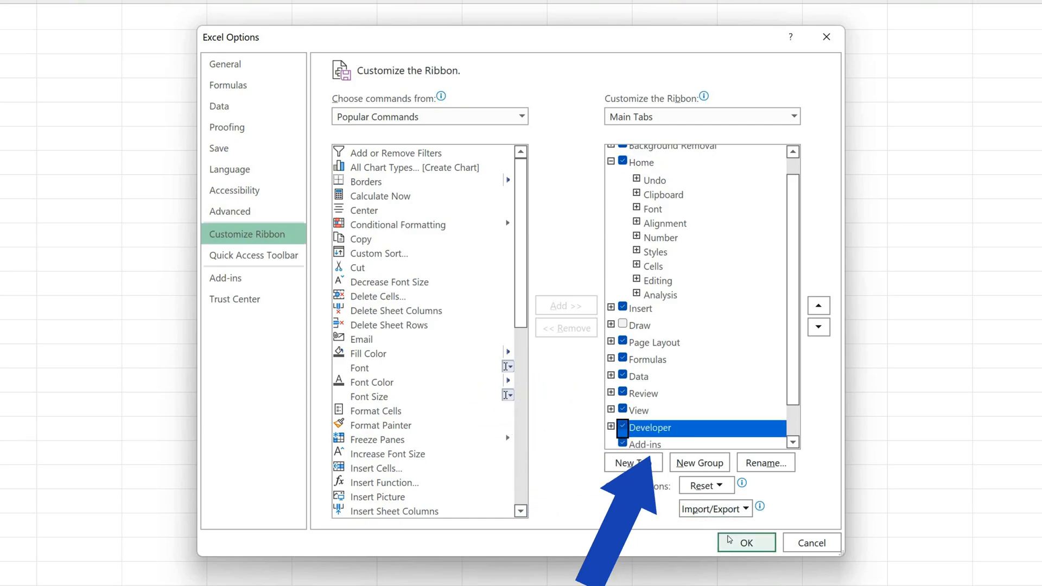
click(746, 542)
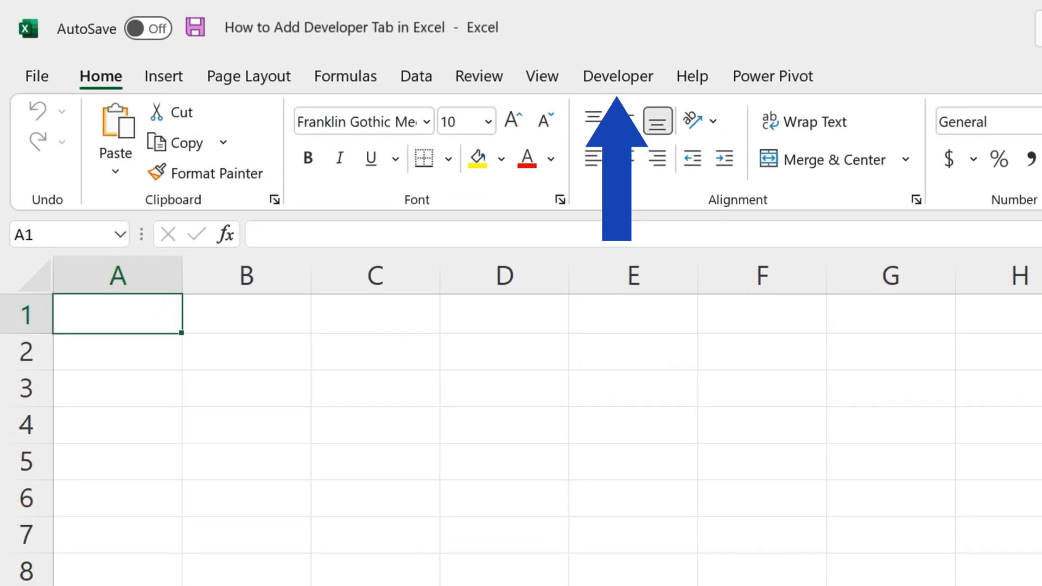
- View the Developer tab's tools, then reopen Customize the Ribbon from the ribbon
click(616, 76)
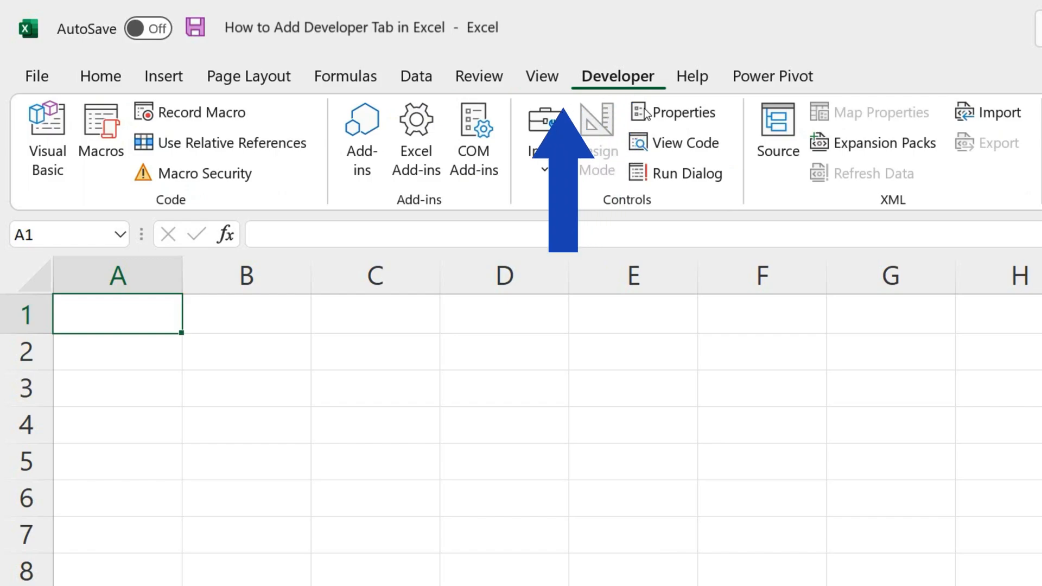
mouse_move(984, 299)
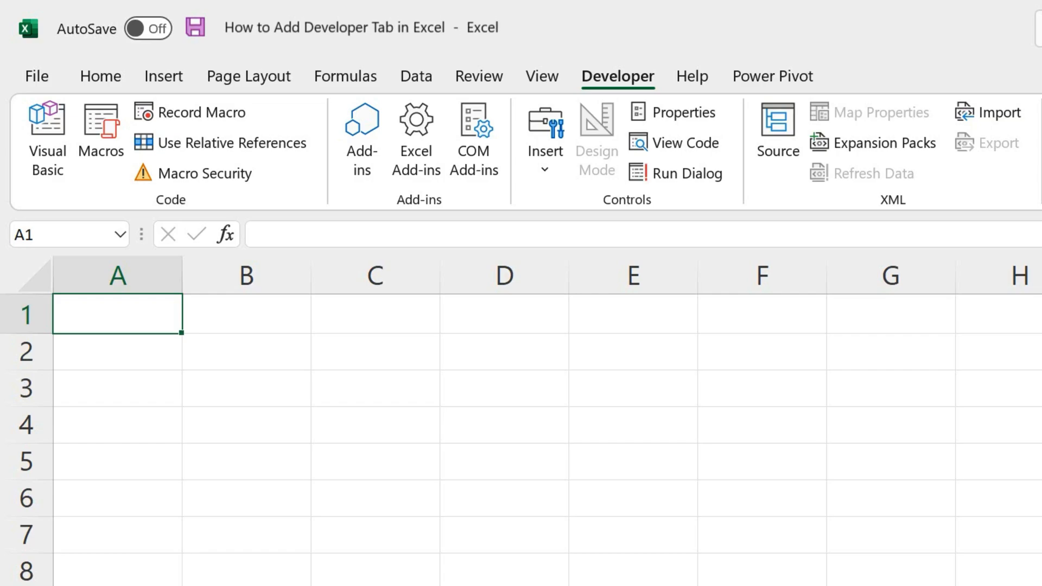
right_click(617, 77)
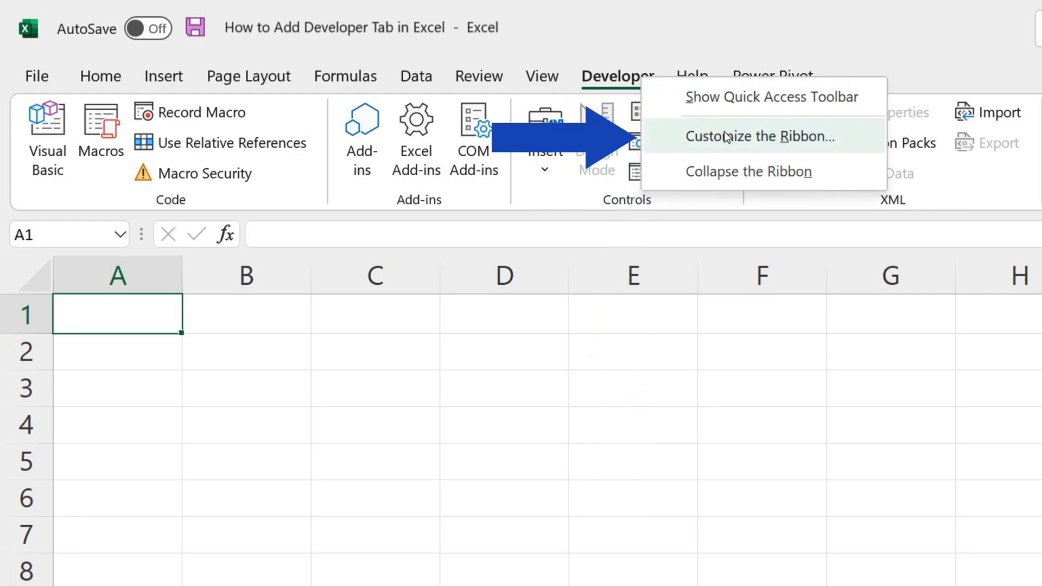
click(761, 137)
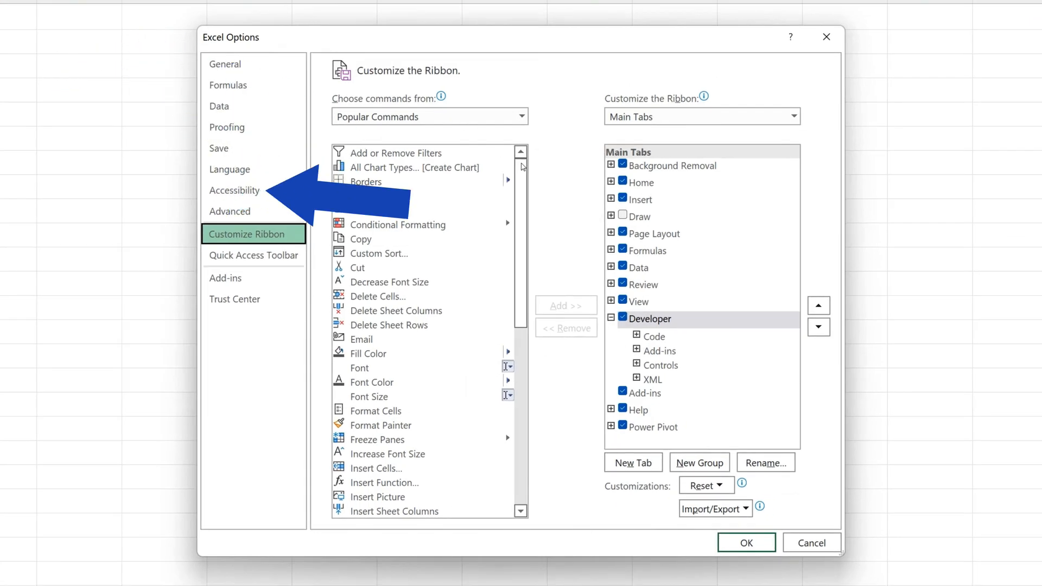
- Uncheck Developer under Main Tabs and confirm with OK
click(623, 319)
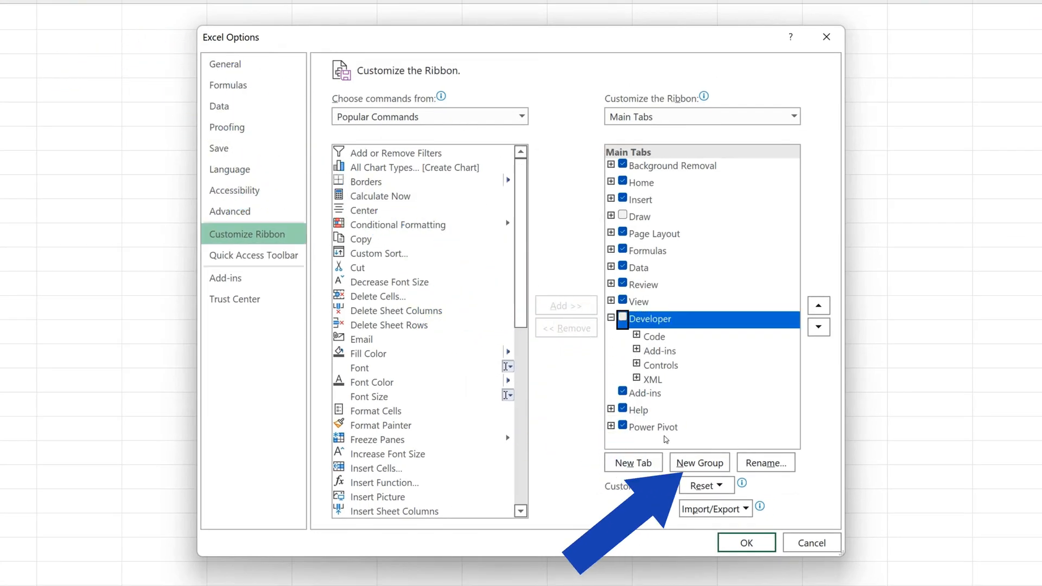
click(745, 542)
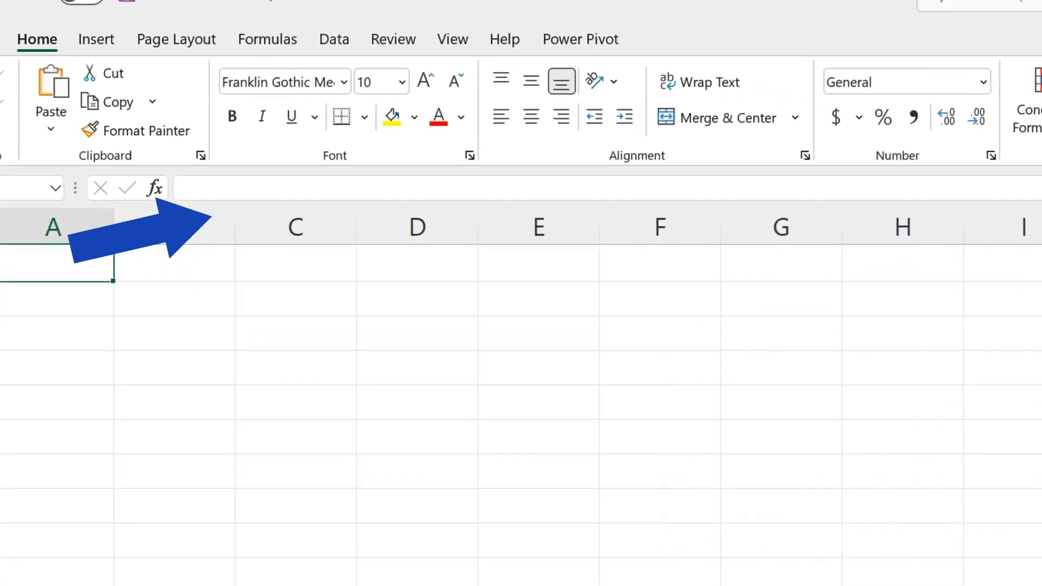